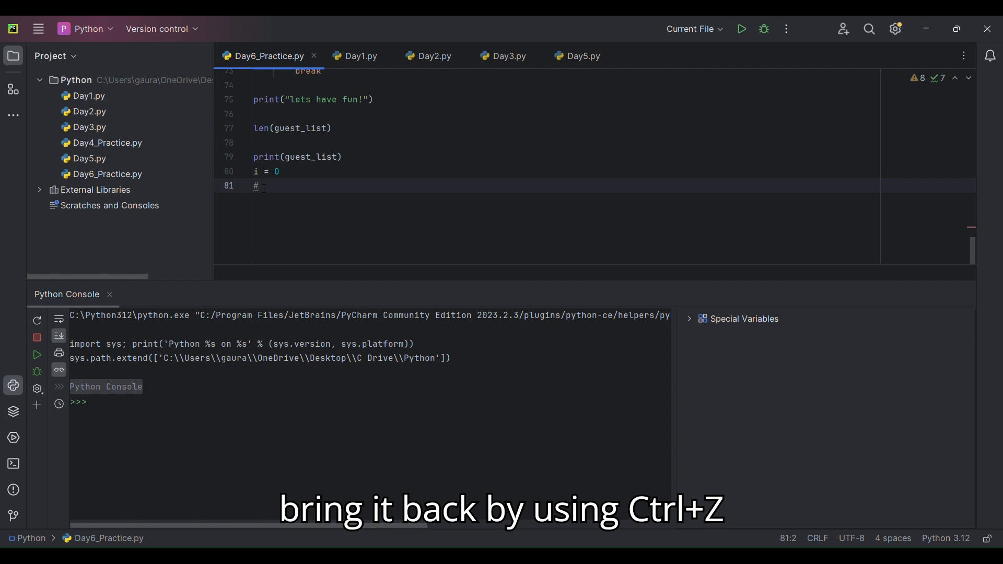
Step: Restore the while True loop block (lines 81–87) and comment out each line with #
{"action": "key", "text": "ctrl+z"}
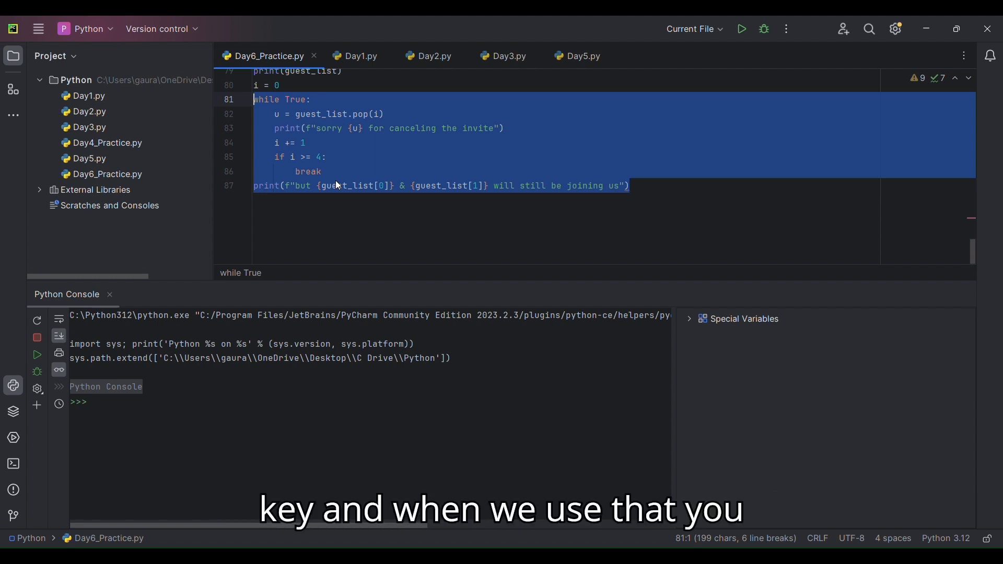
{"action": "key", "text": "ctrl+/"}
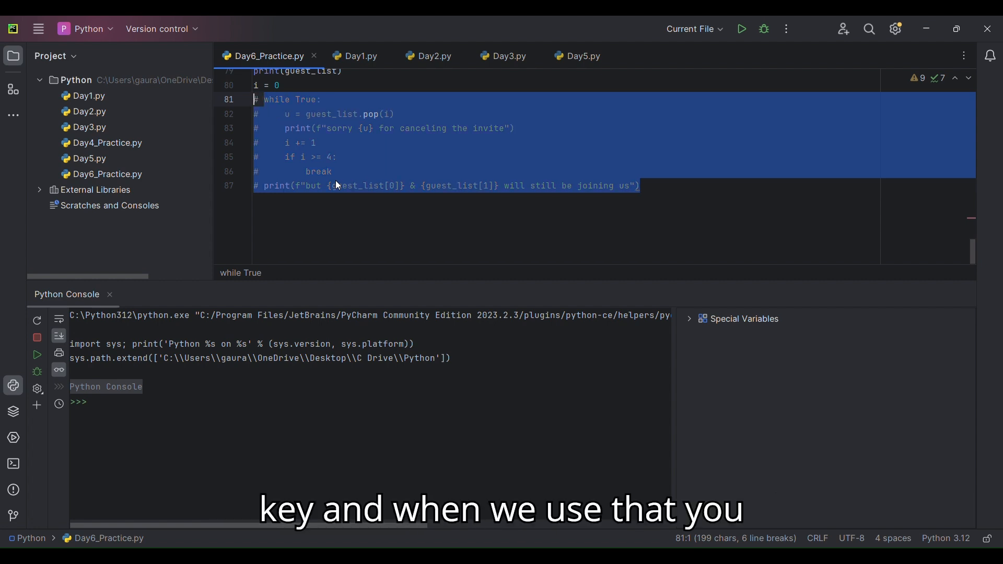
{"action": "key", "text": "ctrl+/"}
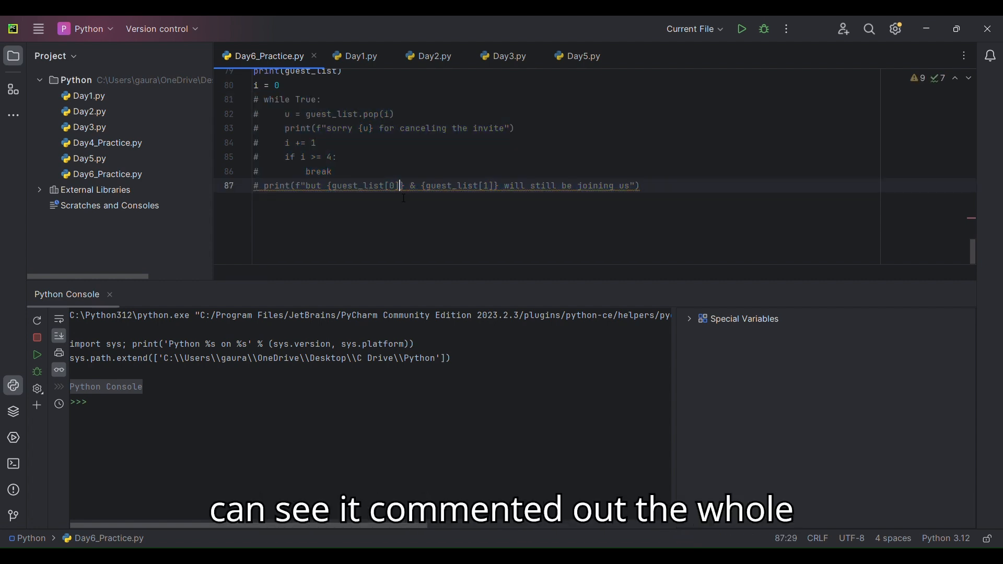